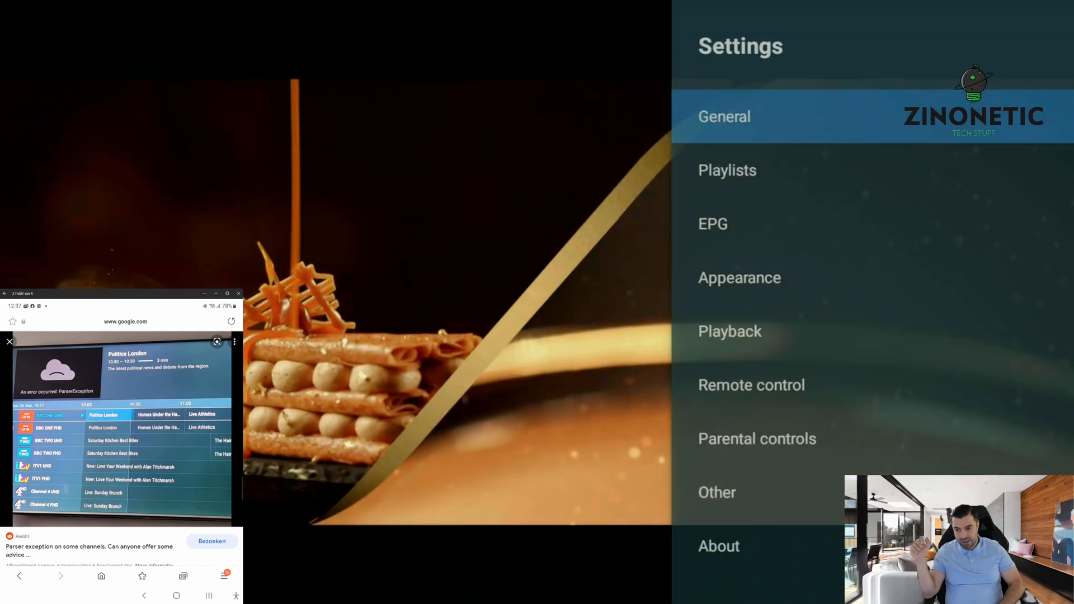
Back up TiviMate's data to the Download folder via General > Backup data, allowing file access
click(727, 170)
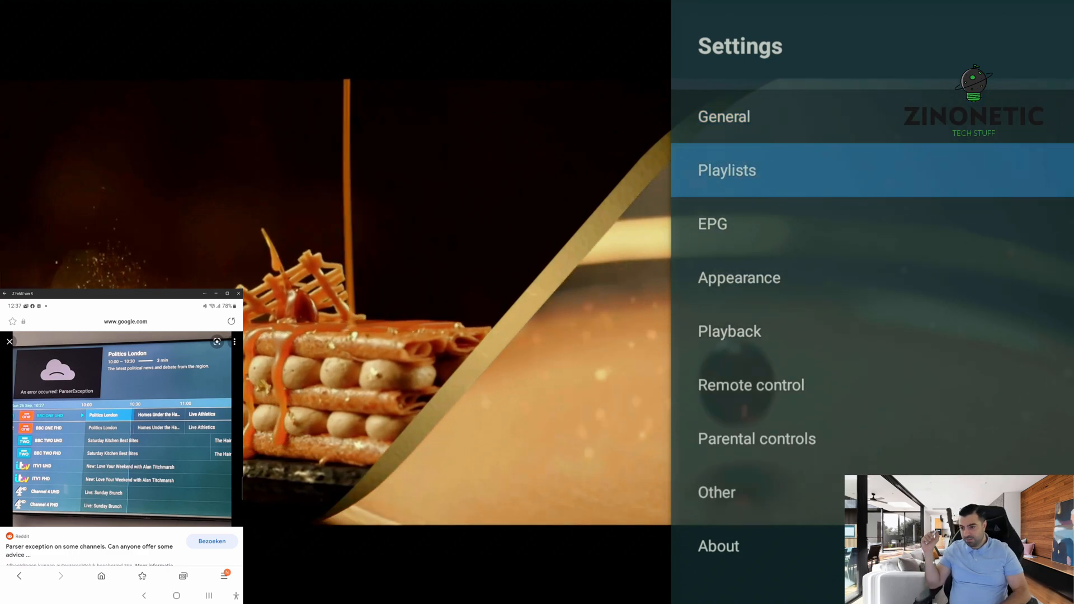
click(723, 116)
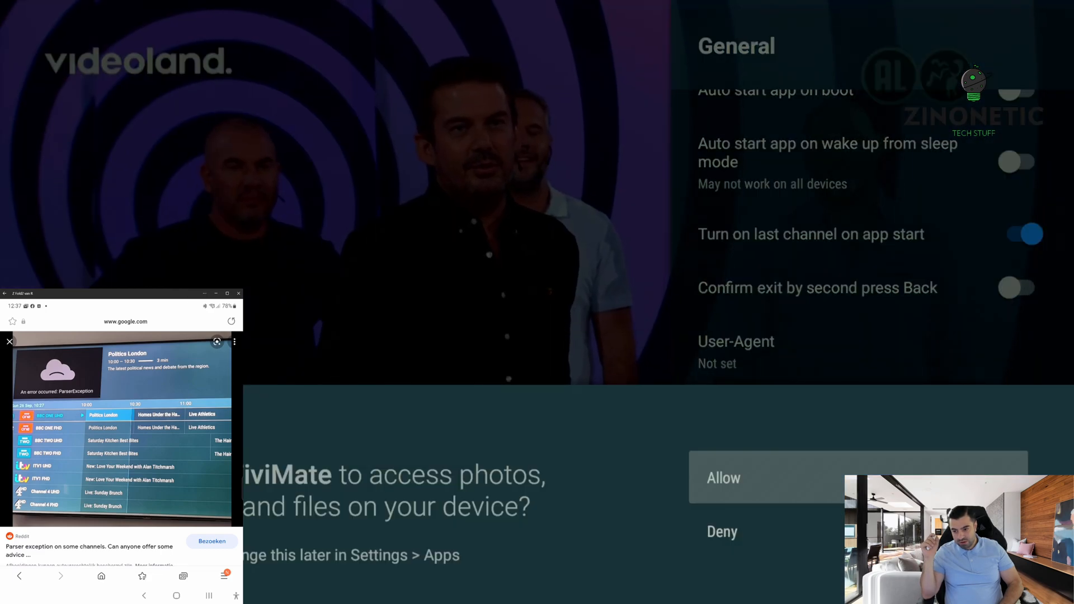
click(722, 478)
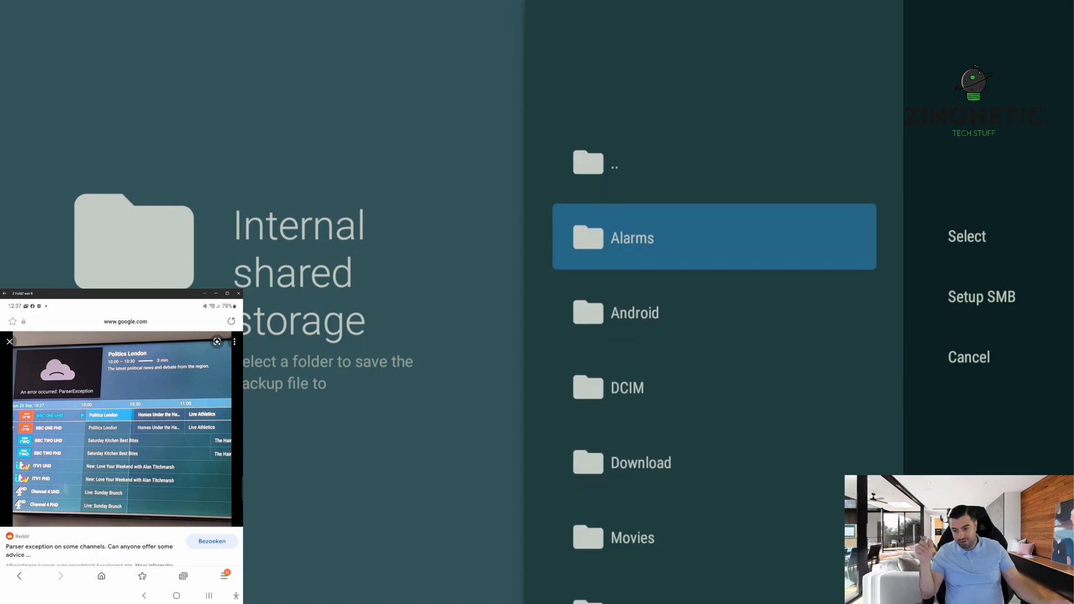
click(640, 462)
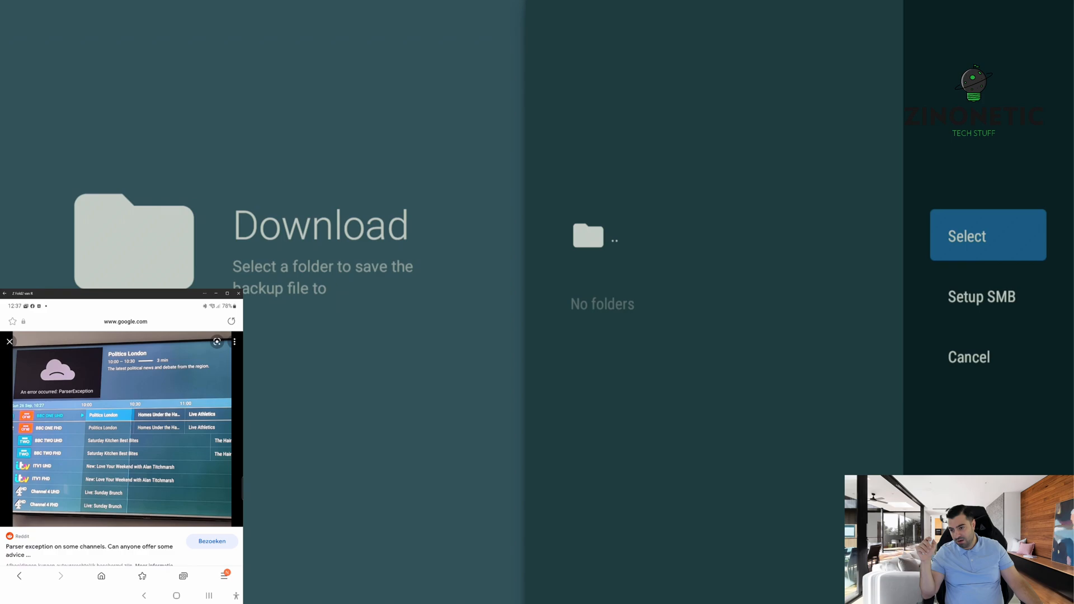
click(987, 234)
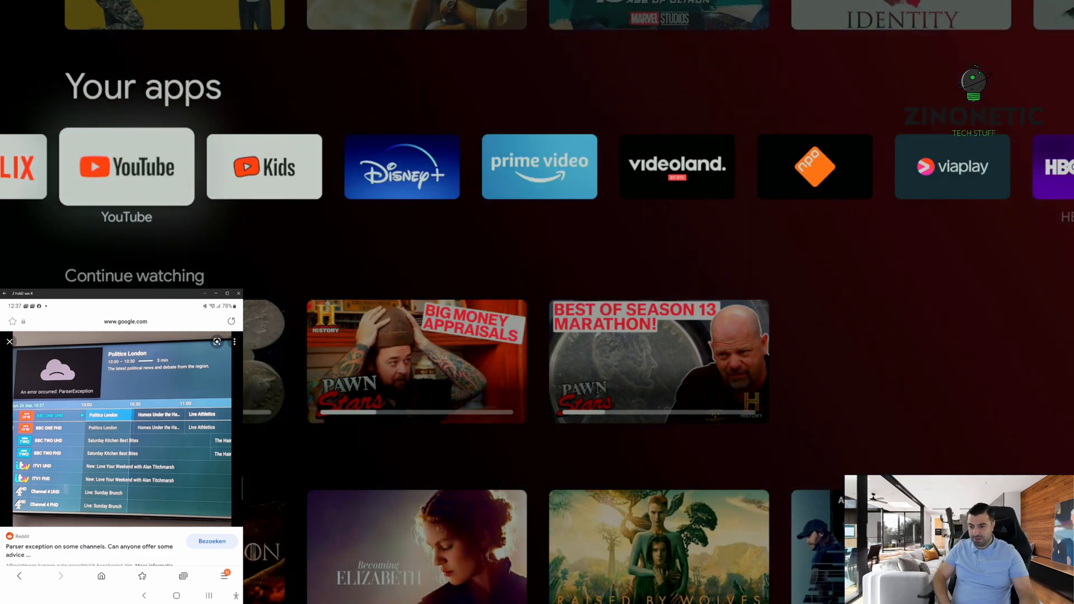
Open the profile panel's system settings and browse to TiviMate's app info page
scroll(right, 3)
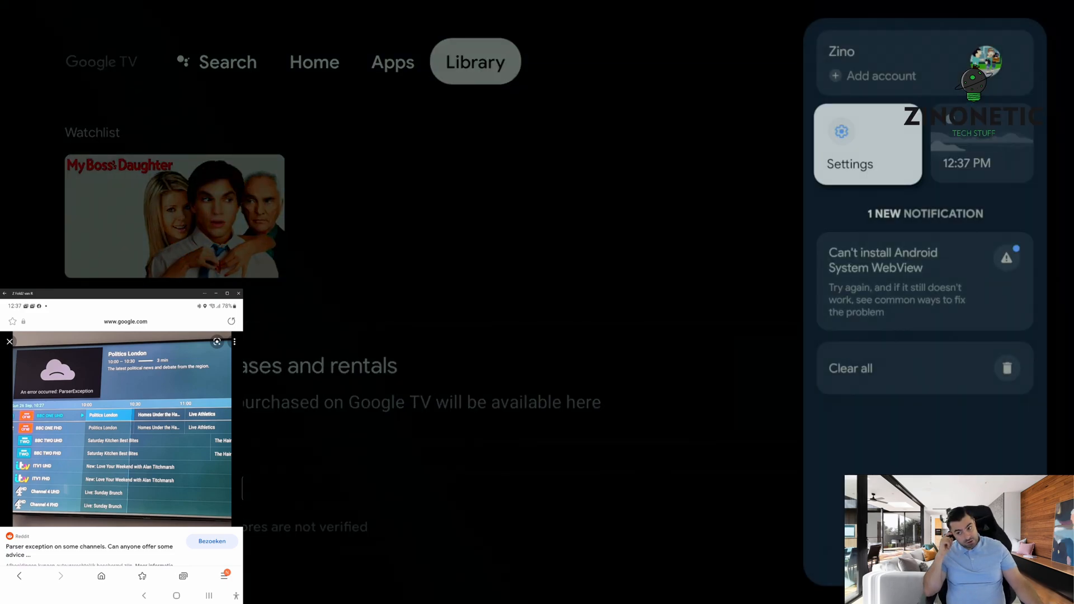
click(867, 144)
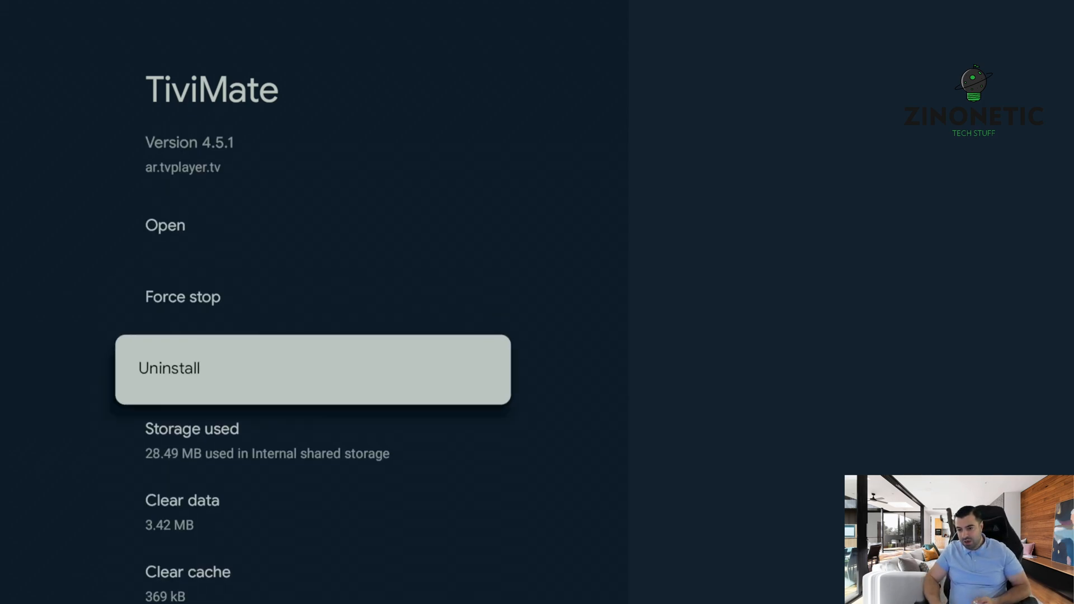
click(183, 297)
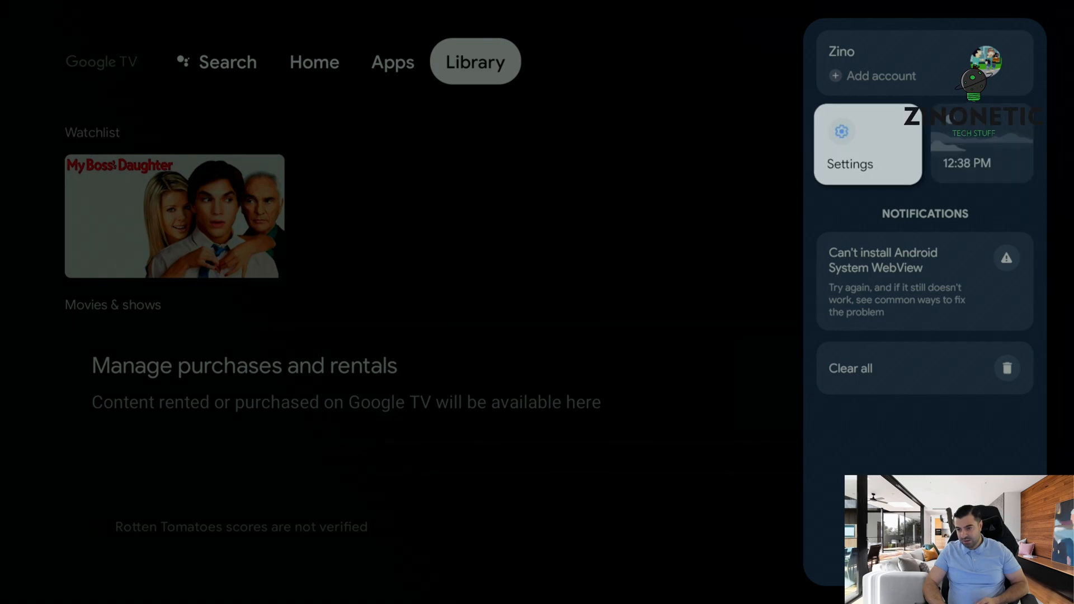
Clear TiviMate's data in Settings > Apps, confirm with OK, and relaunch the app
click(868, 145)
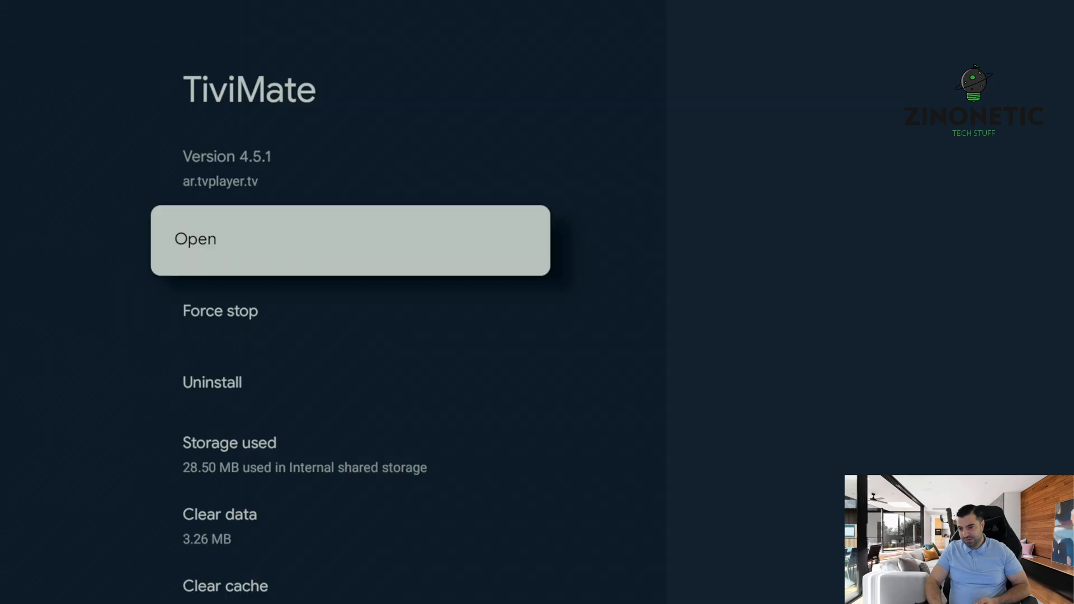
click(219, 310)
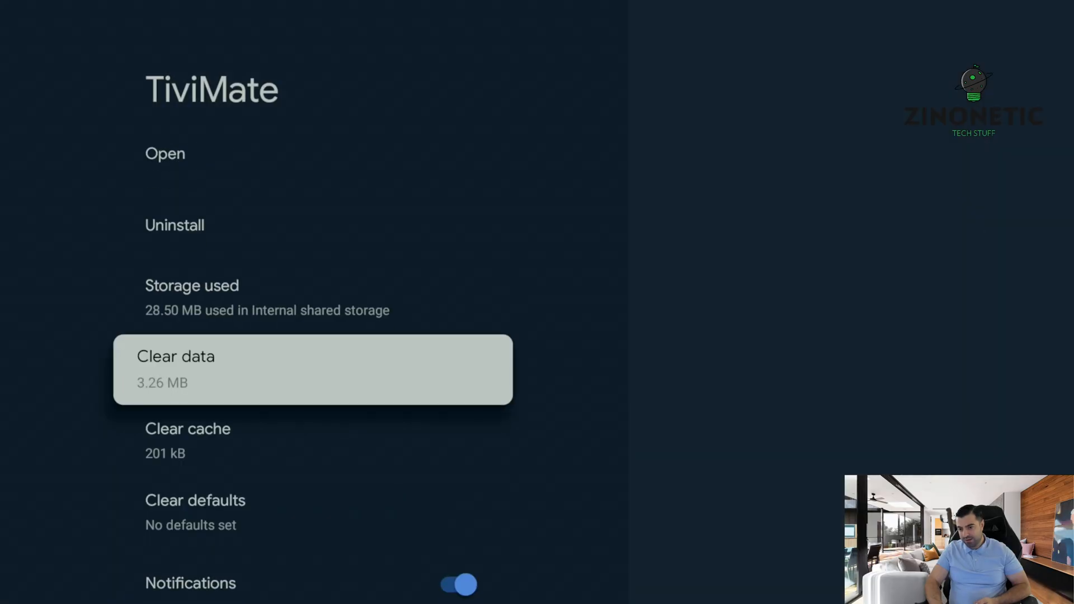
click(188, 428)
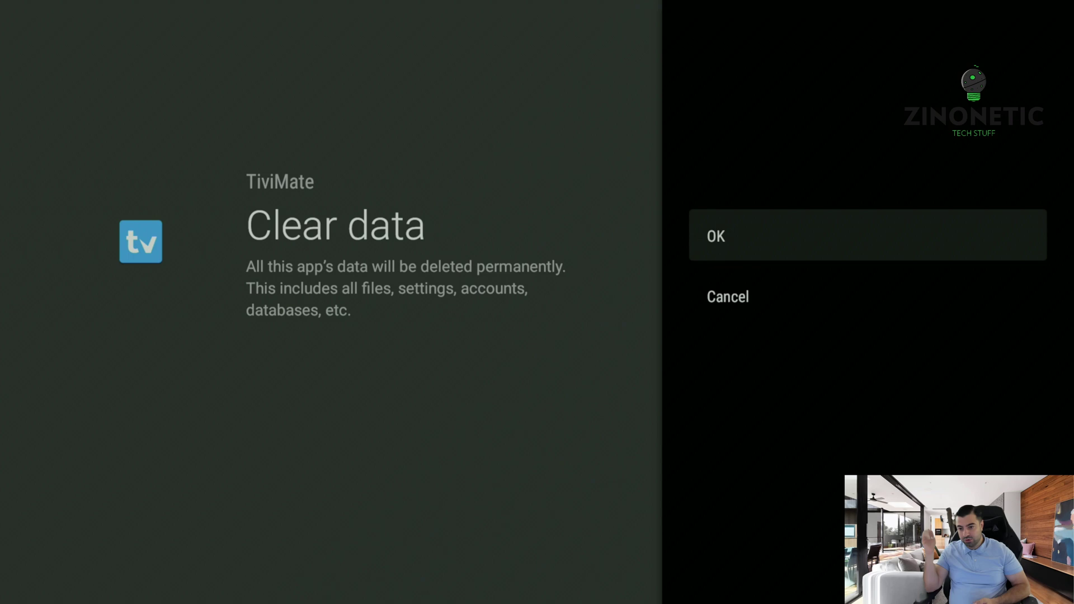
click(715, 236)
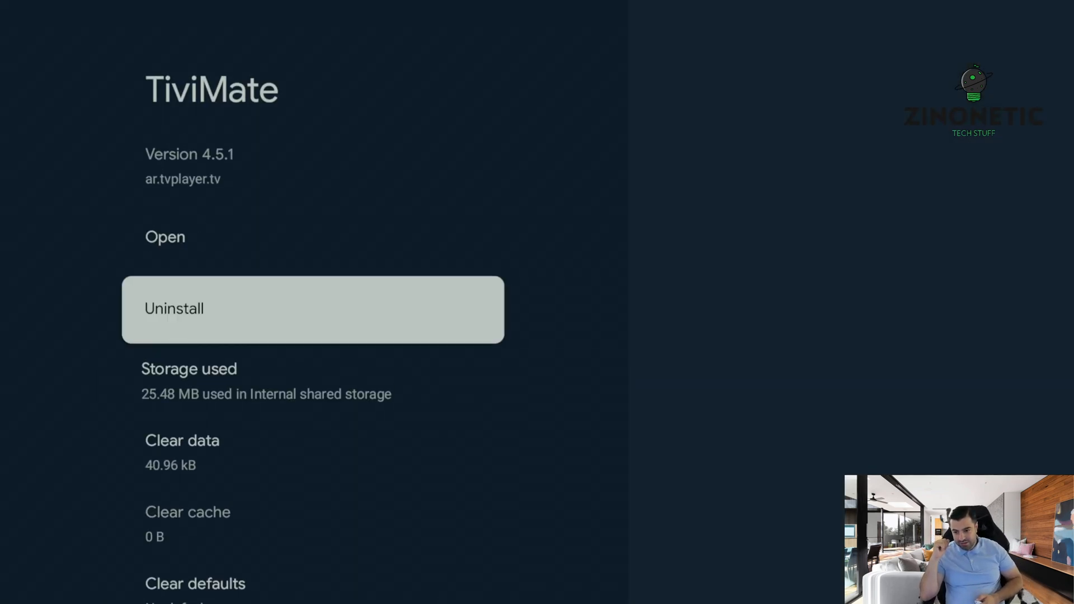
click(164, 237)
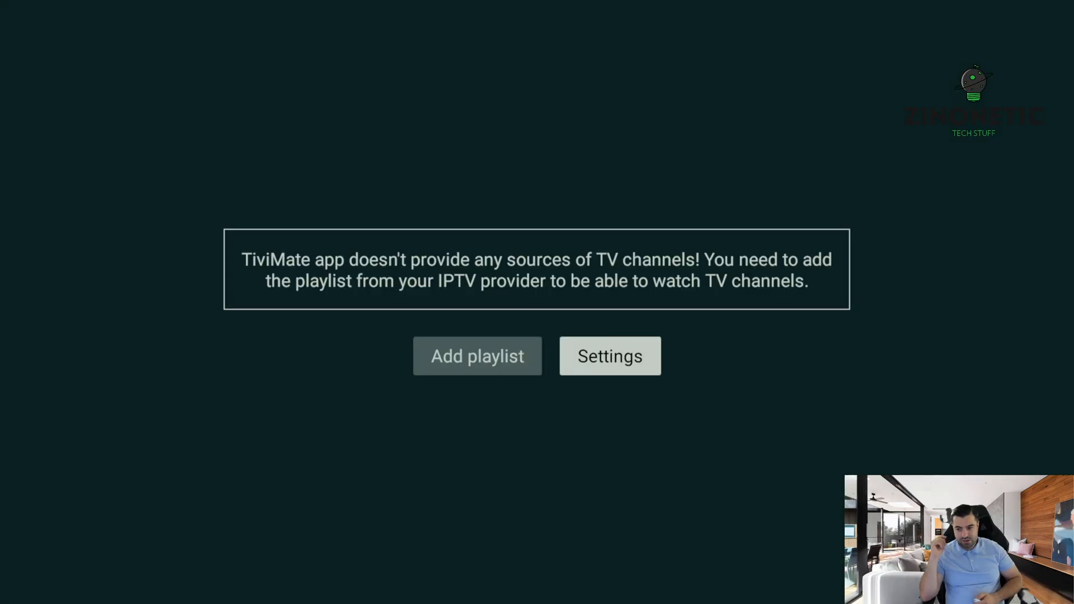
Sign in to the TiviMate account and activate premium on Google Chromecast test
click(609, 356)
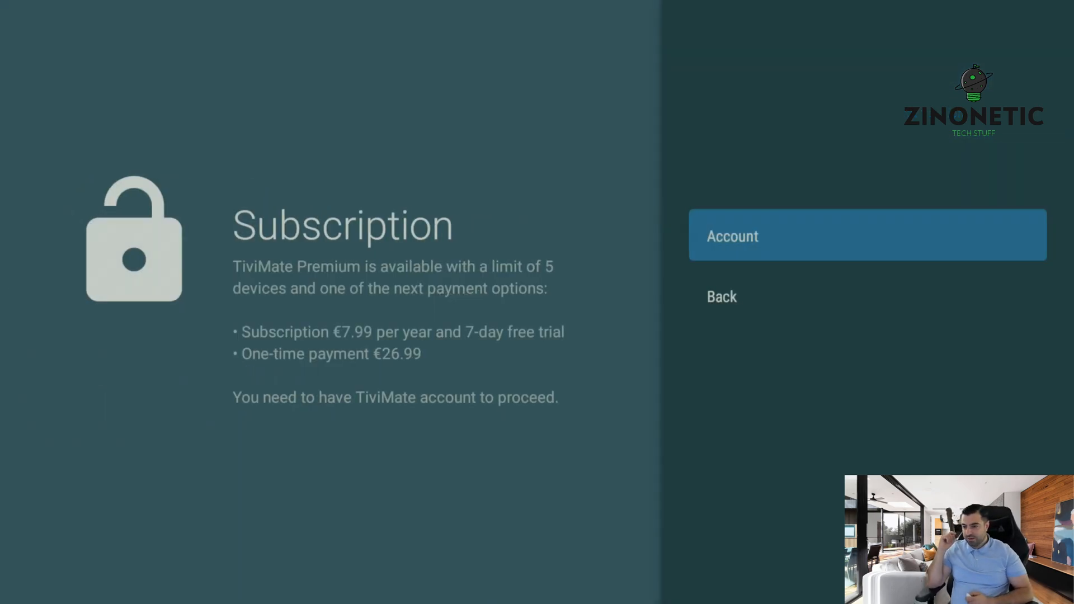
click(732, 235)
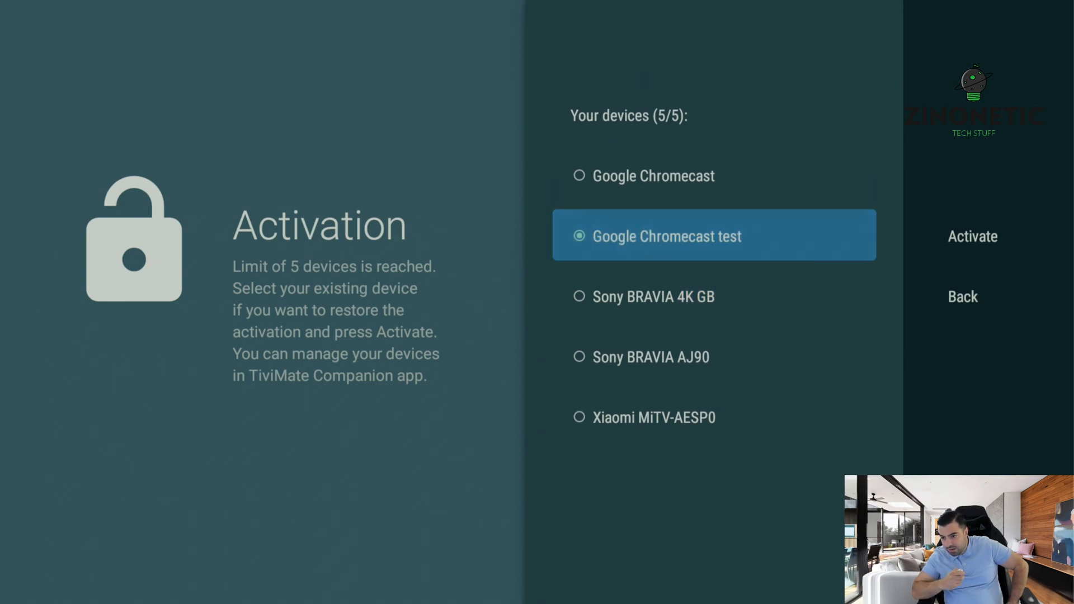
click(972, 236)
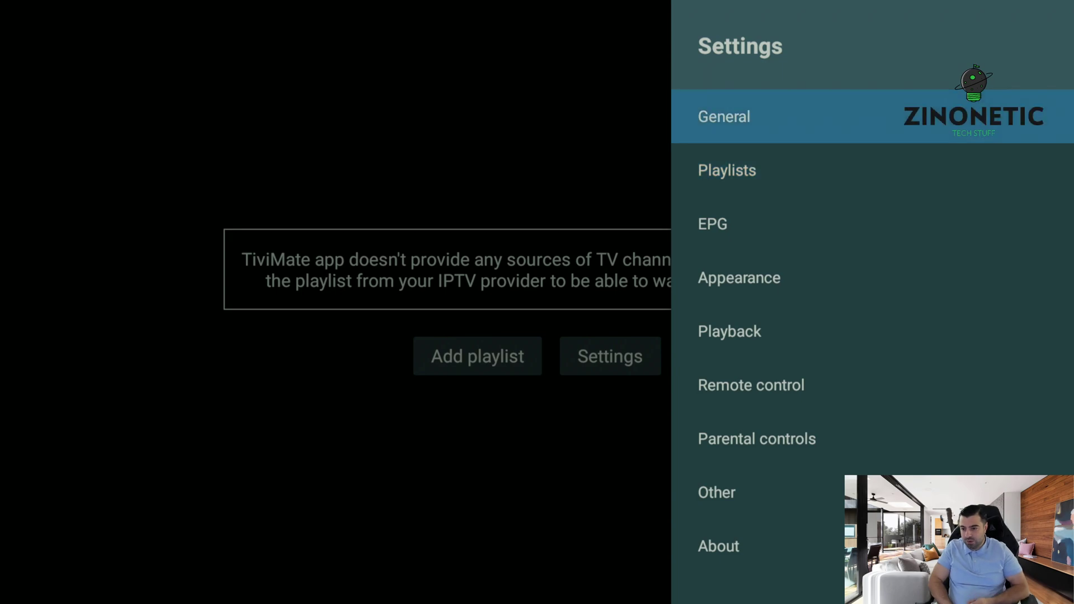
Start a local backup restore from General > Restore data and allow file access
click(724, 116)
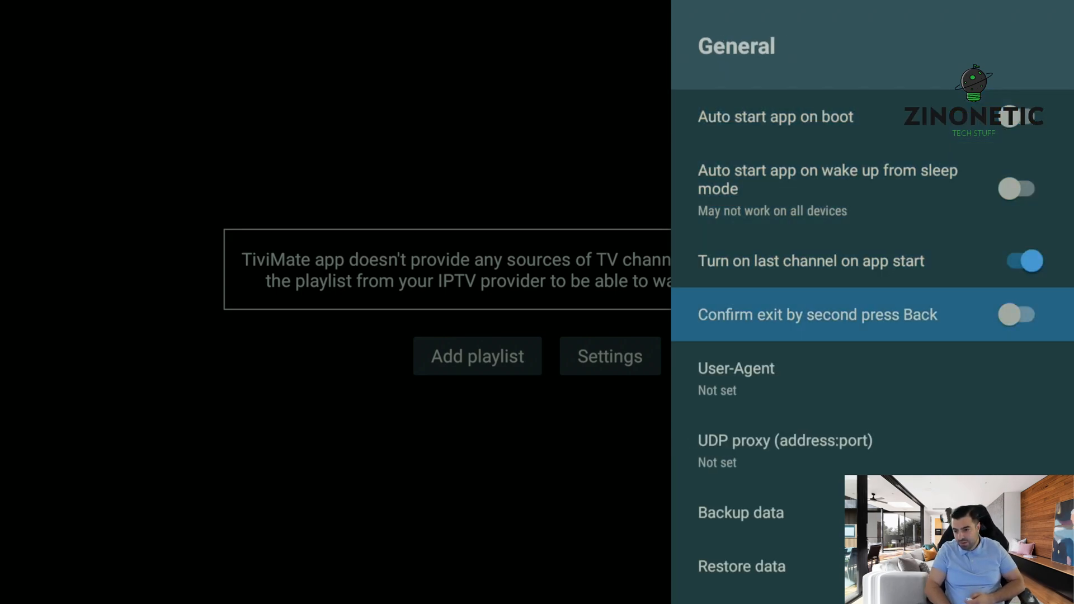
click(741, 566)
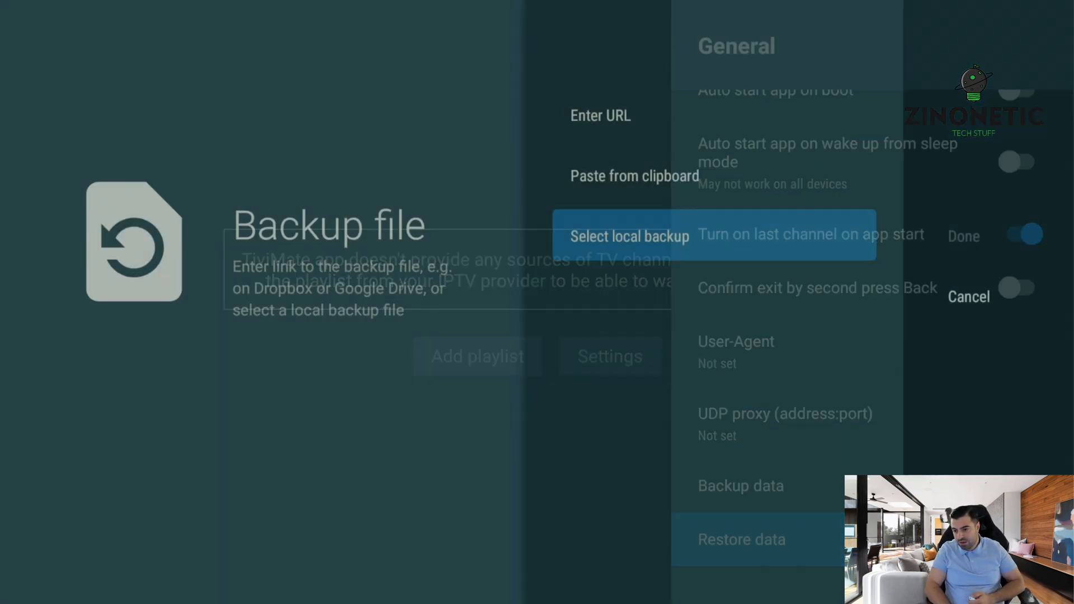
click(630, 235)
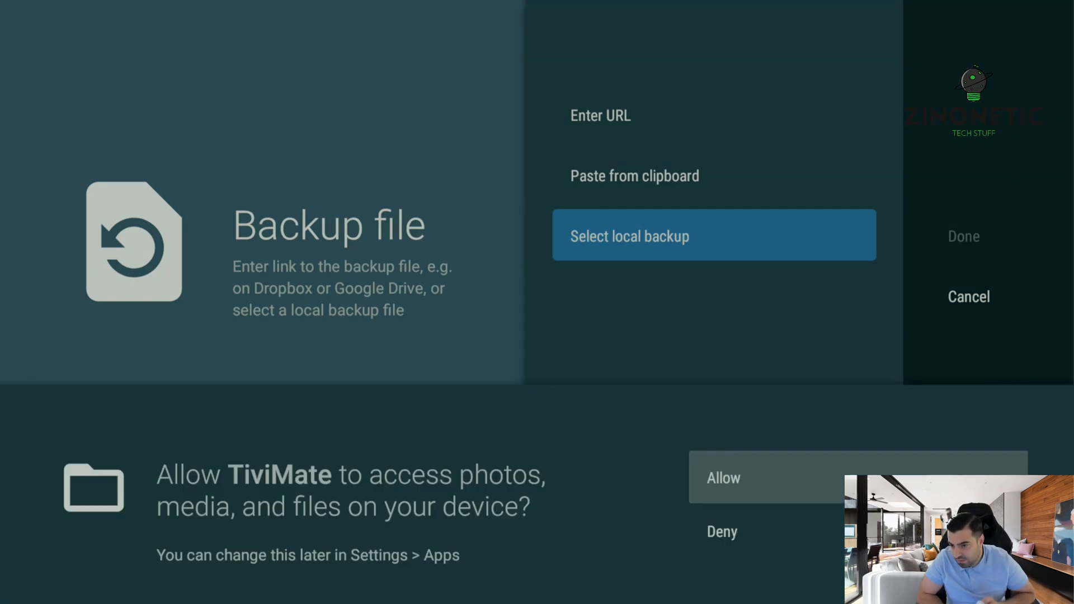
click(714, 236)
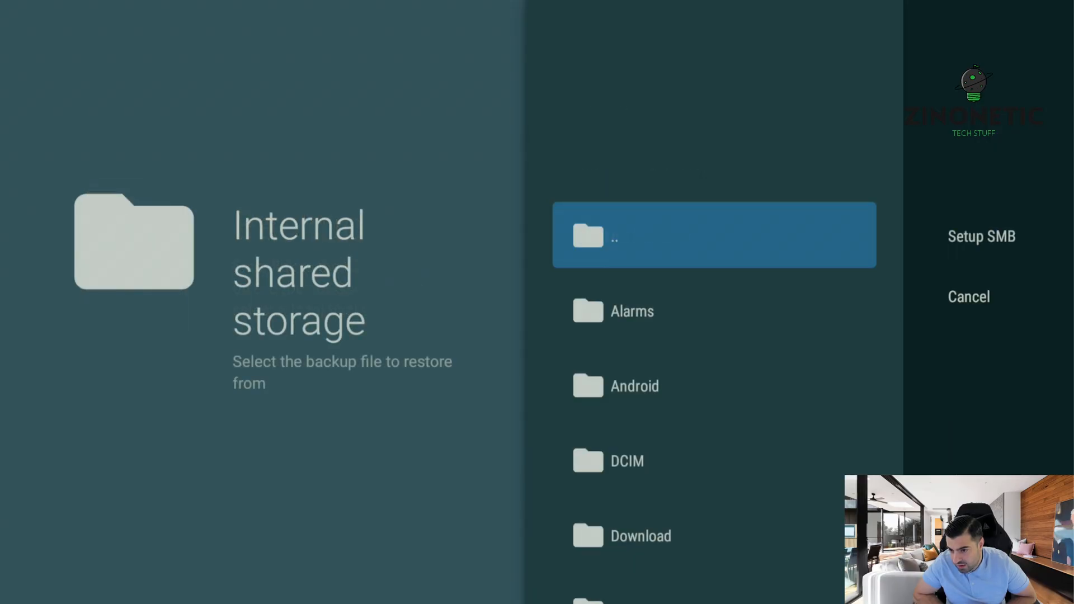
Restore the latest backup file from Download, confirm, and restart TiviMate
click(640, 535)
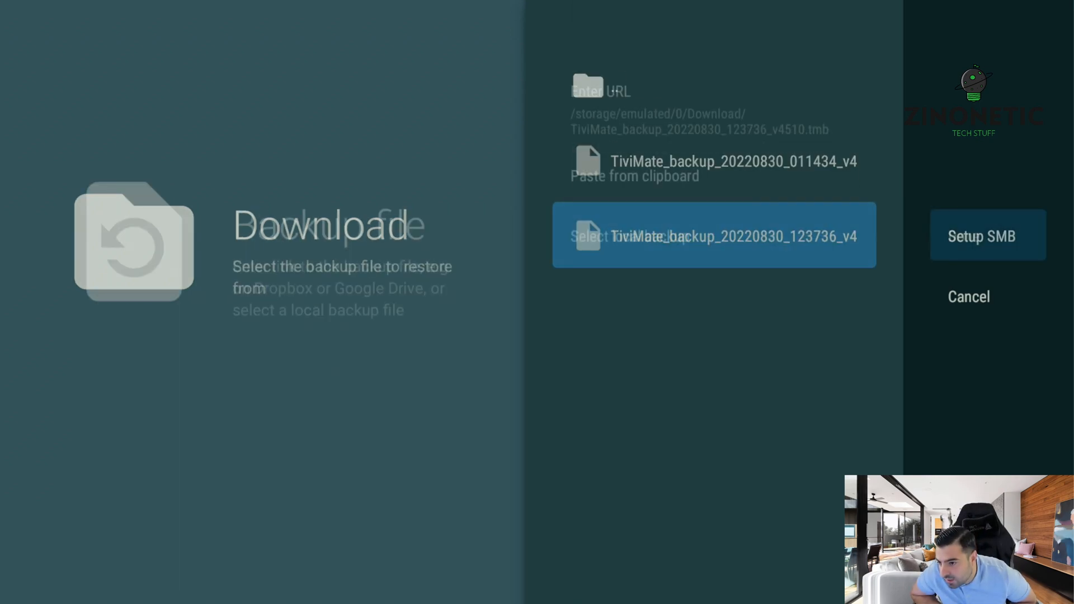
click(713, 235)
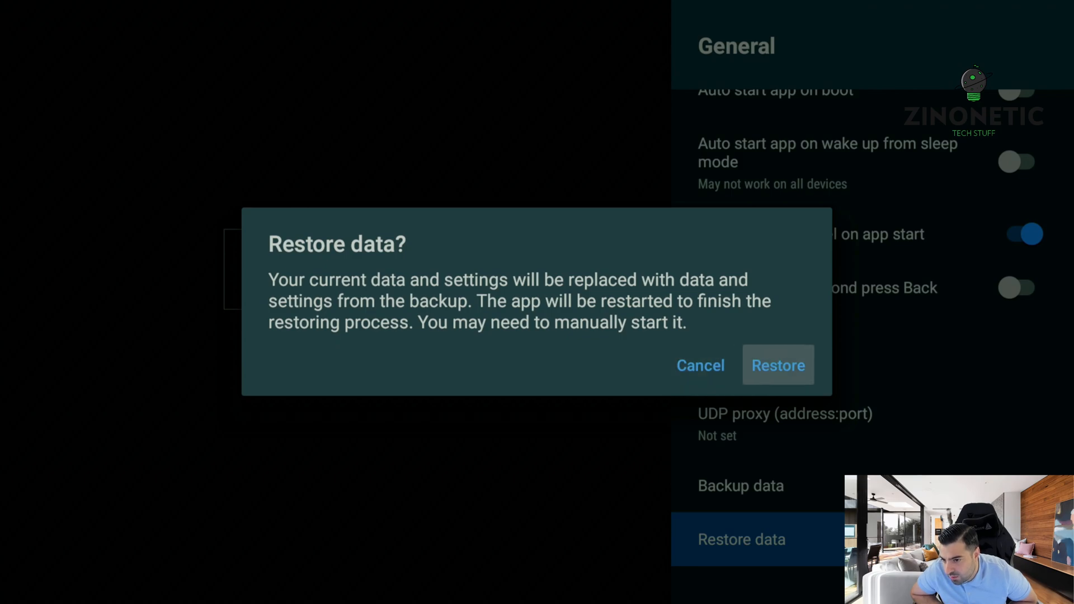
click(778, 365)
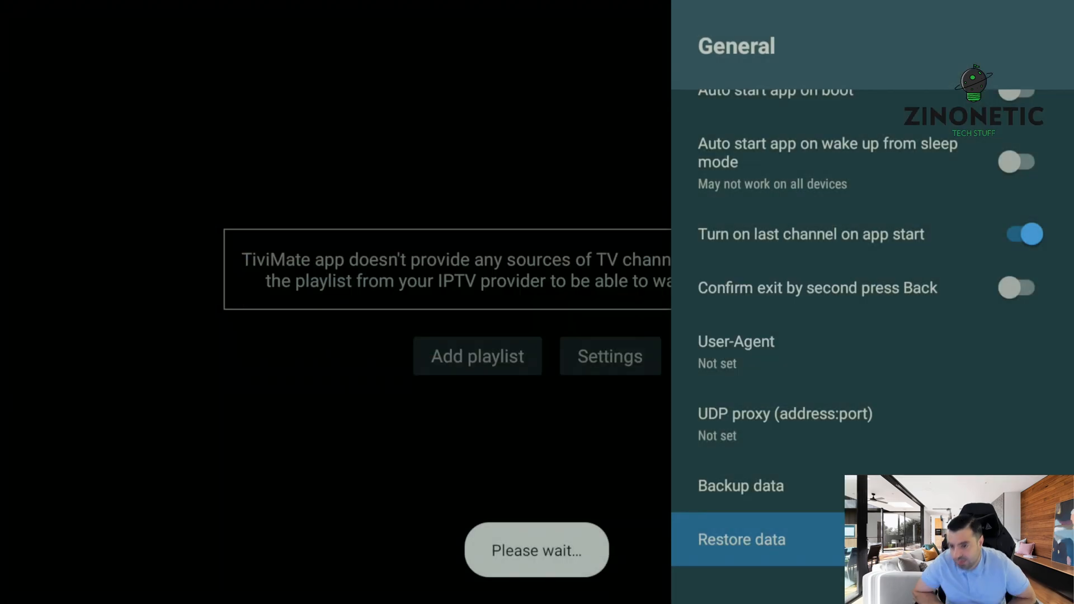
click(741, 539)
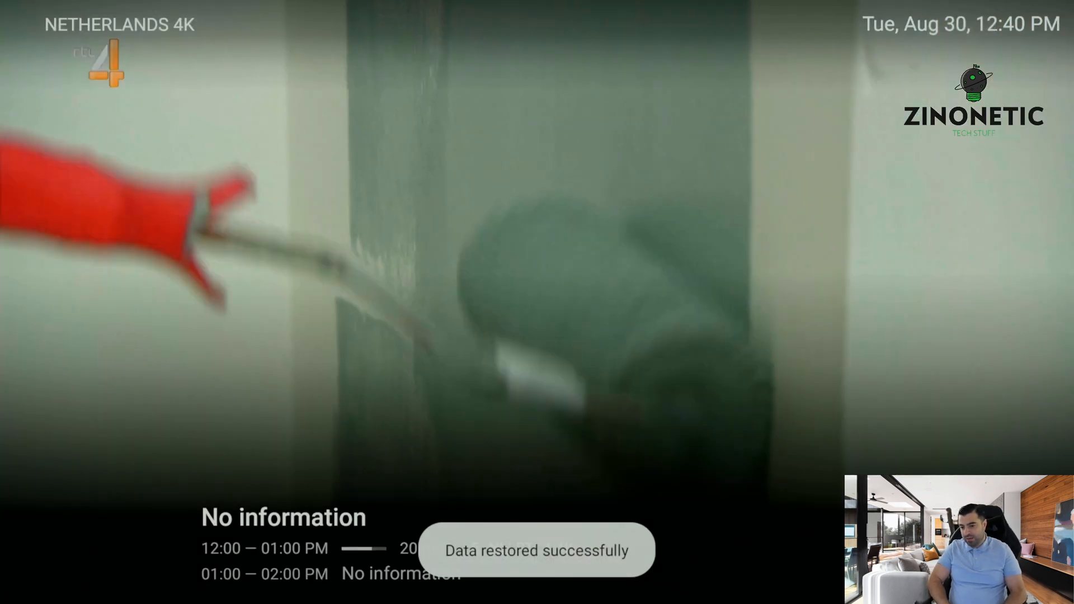